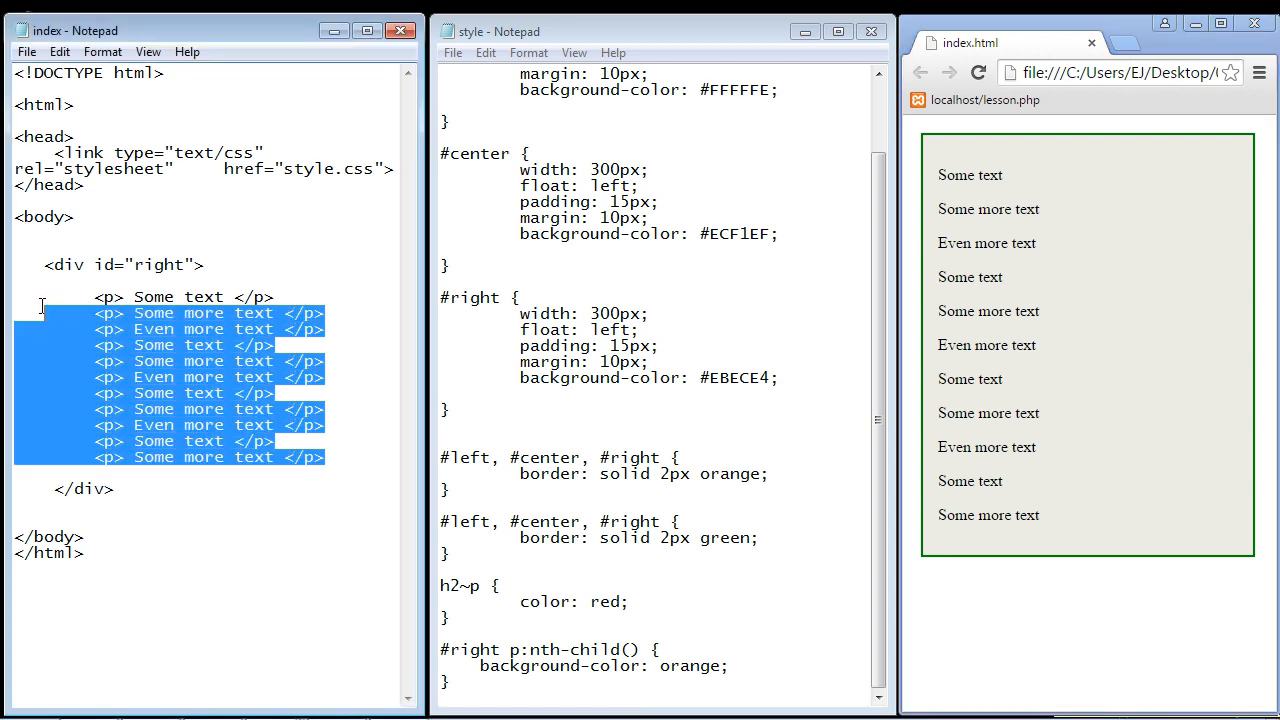
Step: Highlight the right div's paragraphs, its id and the #right selector to inspect them
{"action": "left_click", "coordinate": [328, 438]}
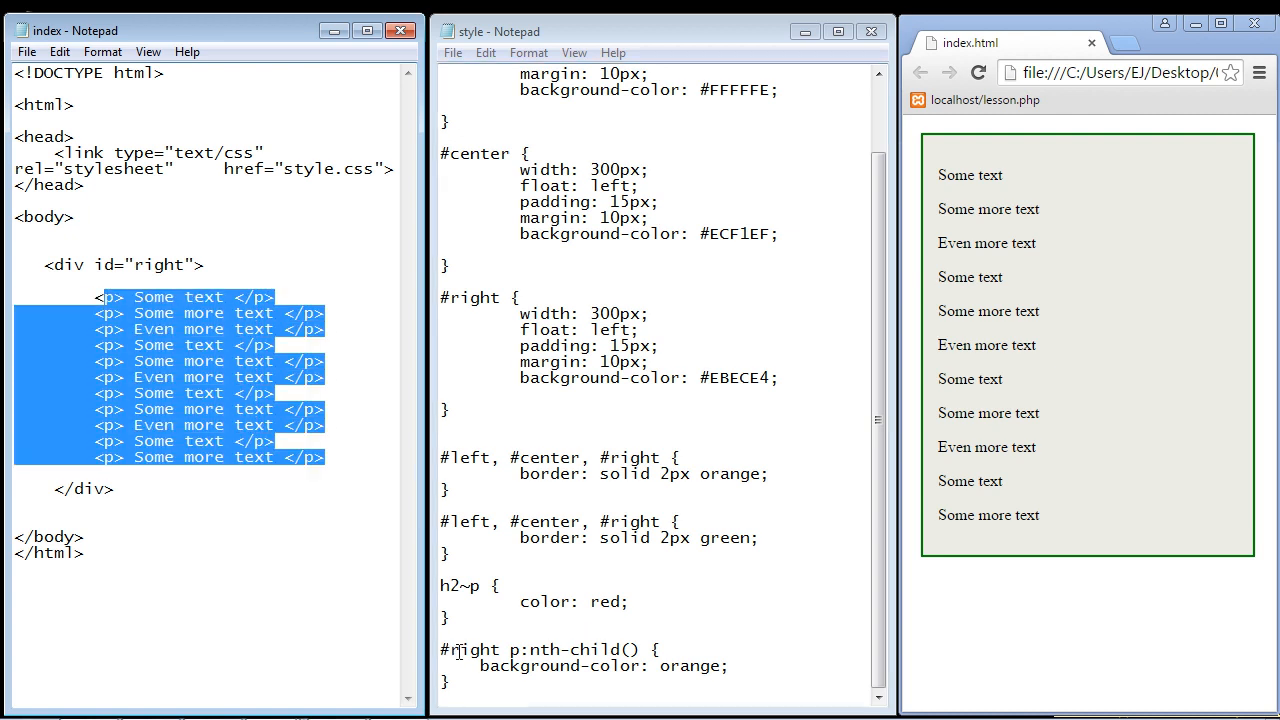
{"action": "double_click", "coordinate": [467, 649]}
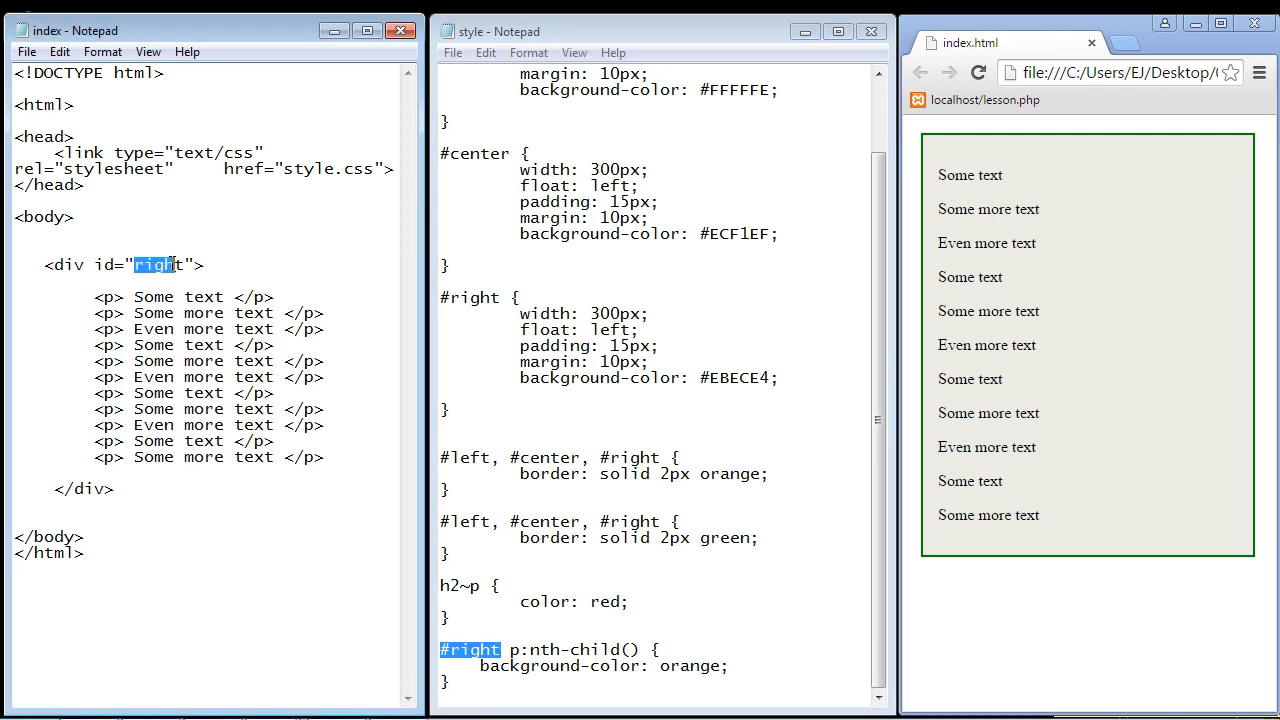
{"action": "left_click", "coordinate": [510, 649]}
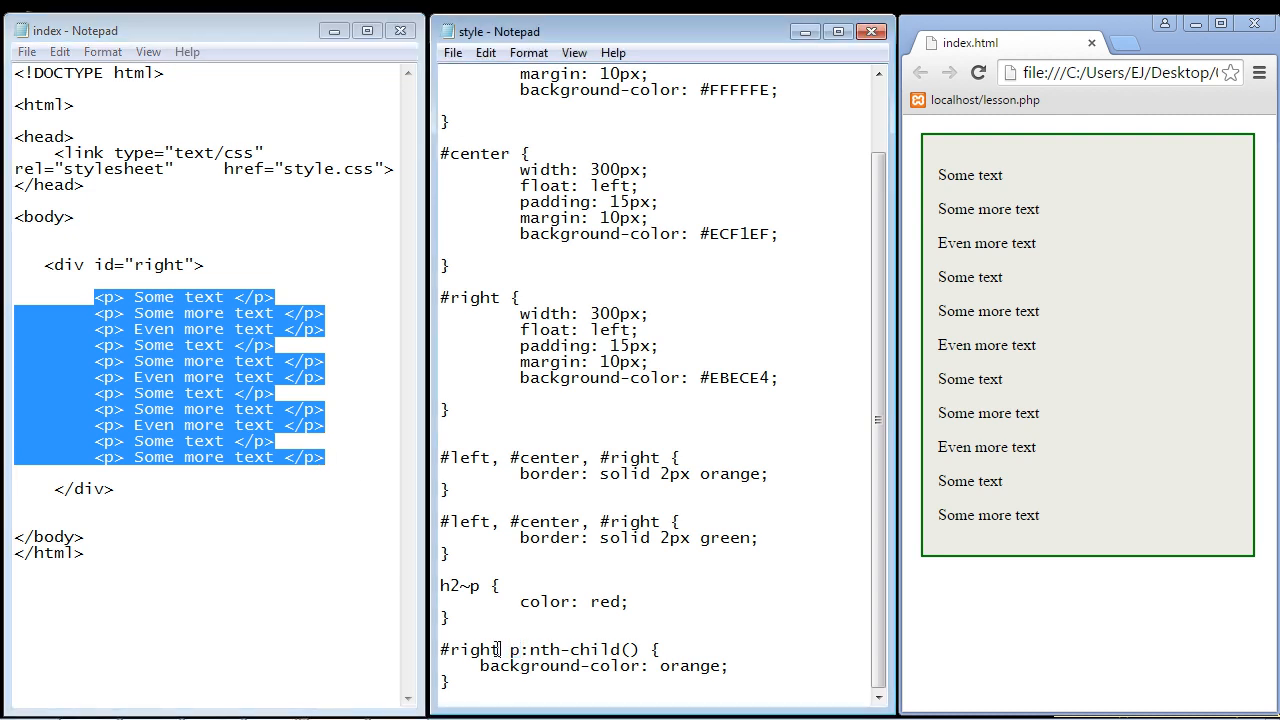
{"action": "double_click", "coordinate": [469, 649]}
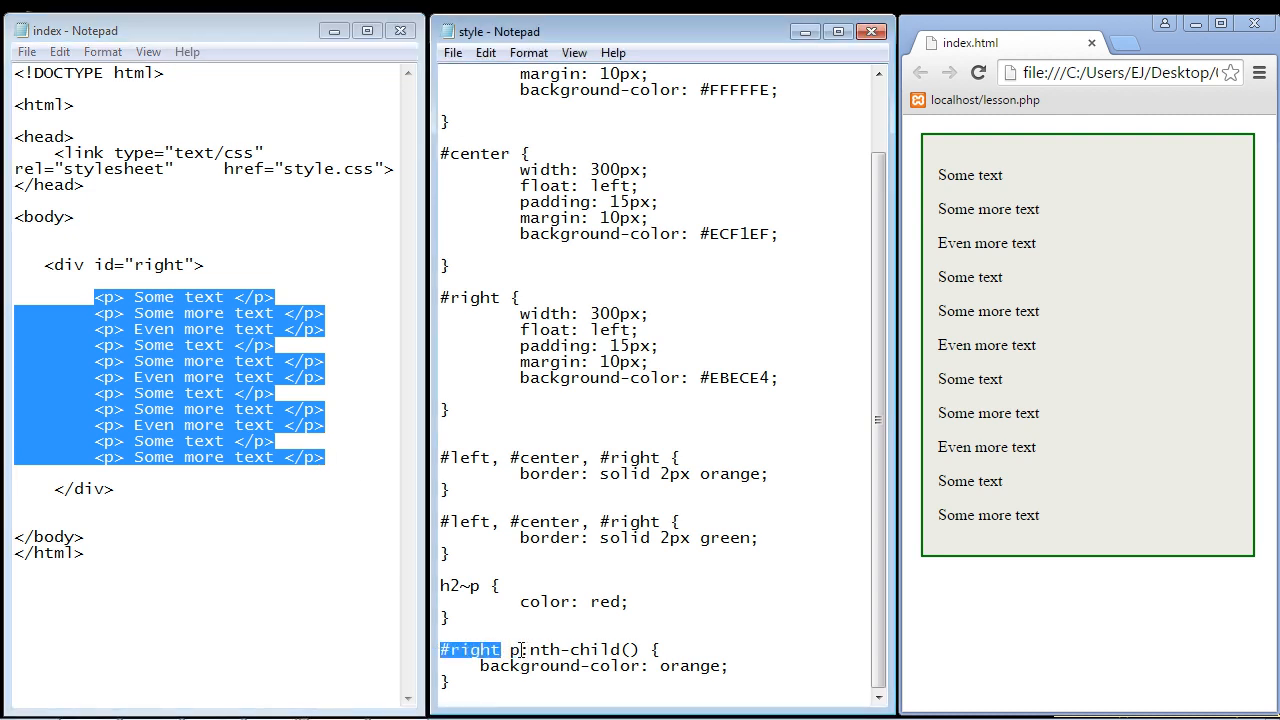
{"action": "left_click", "coordinate": [520, 649]}
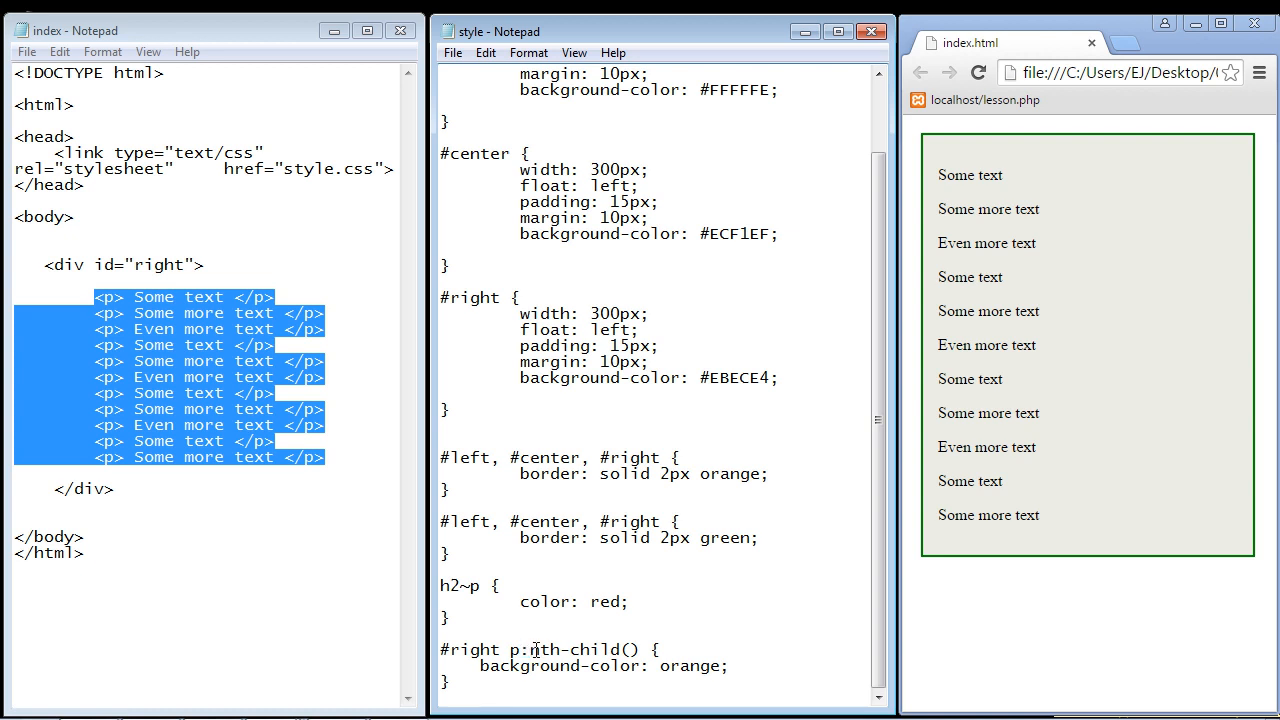
Step: Enter even as the nth-child argument and reload the page in Chrome
{"action": "double_click", "coordinate": [575, 649]}
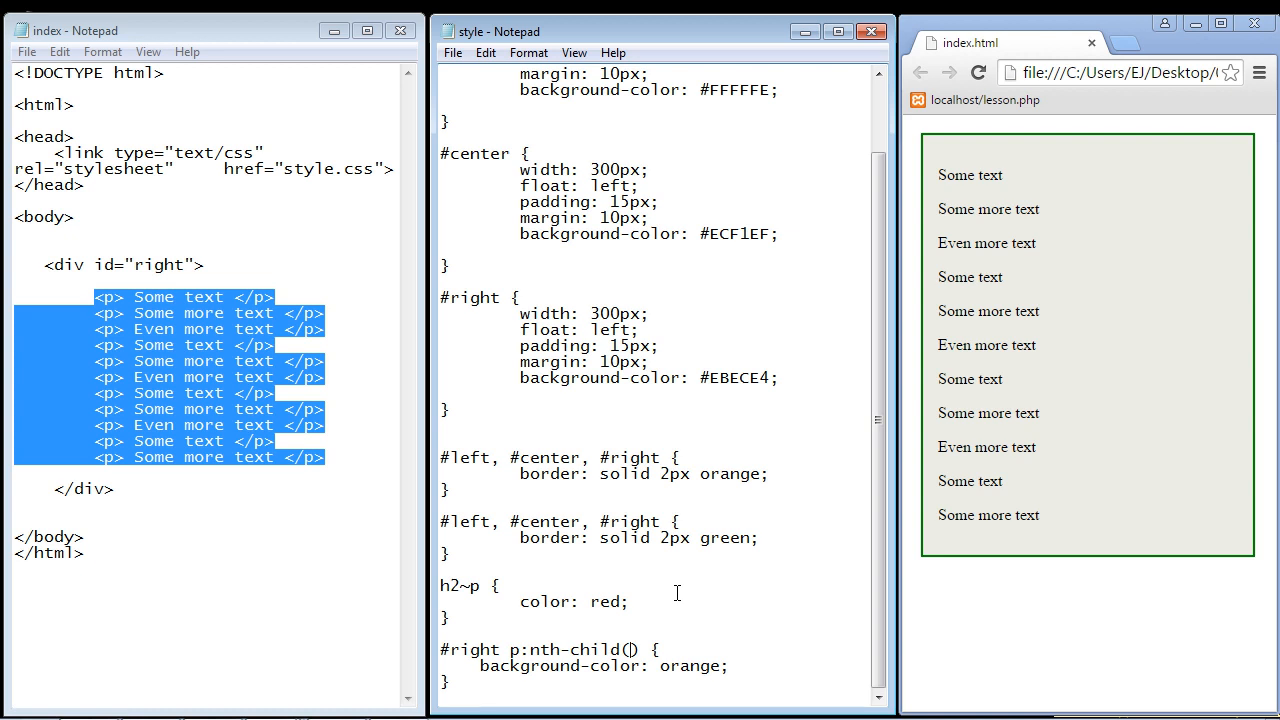
{"action": "type", "text": "even"}
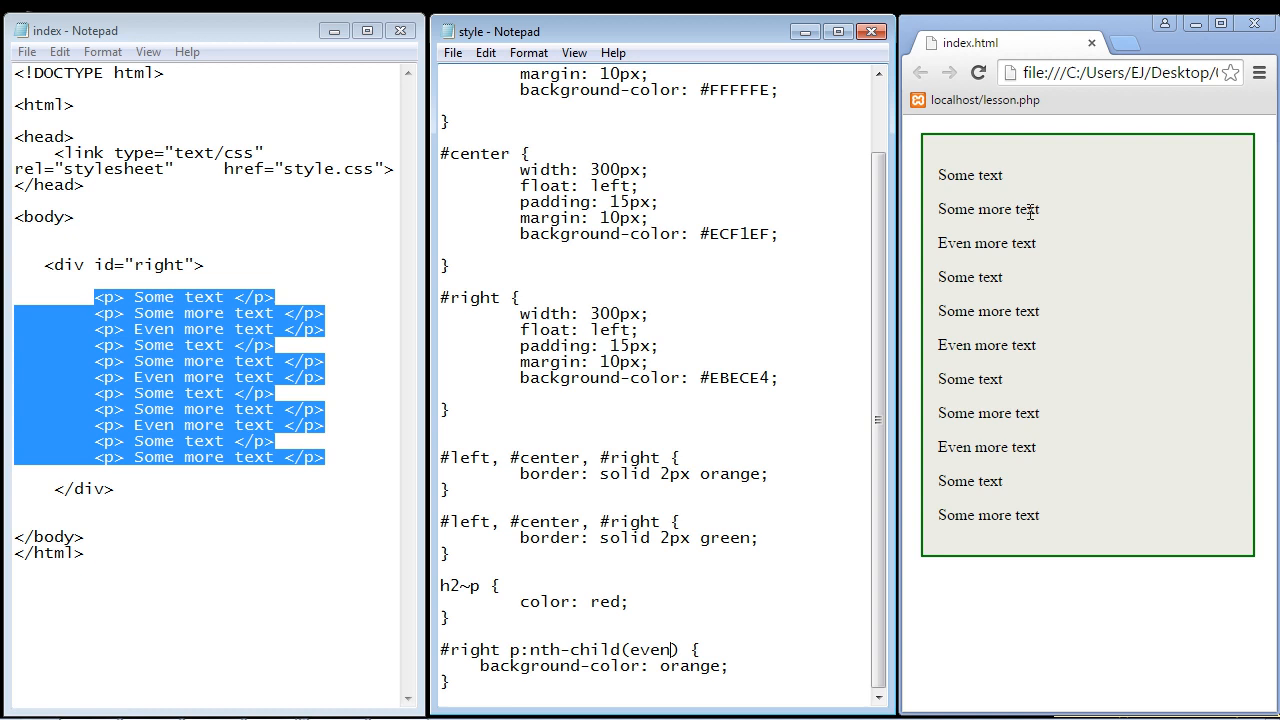
{"action": "left_click", "coordinate": [978, 72]}
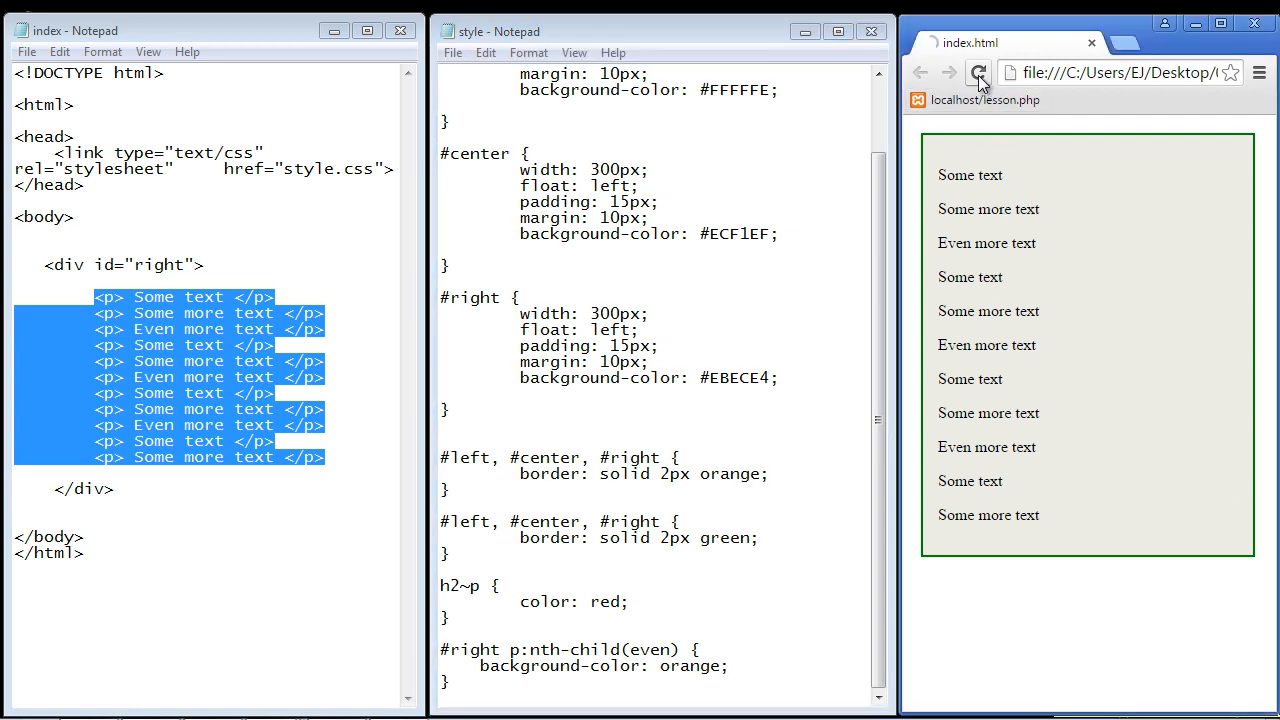
{"action": "left_click", "coordinate": [978, 72]}
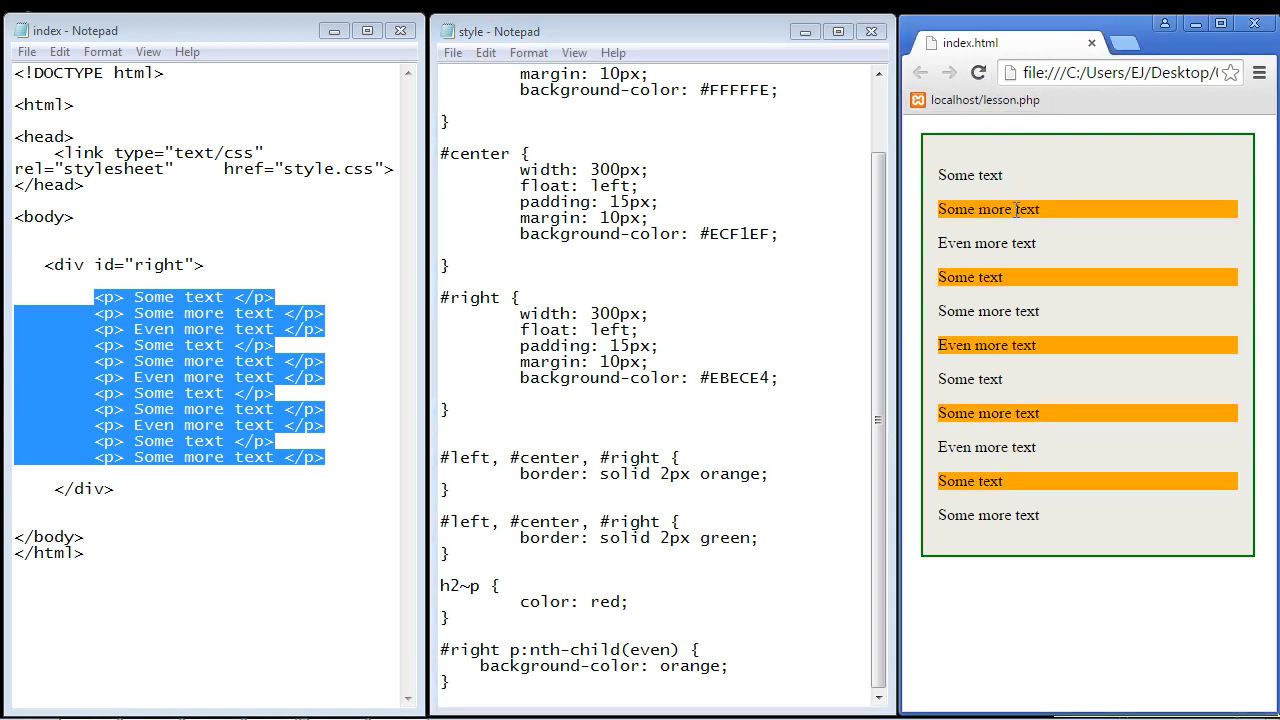
{"action": "mouse_move", "coordinate": [1047, 353]}
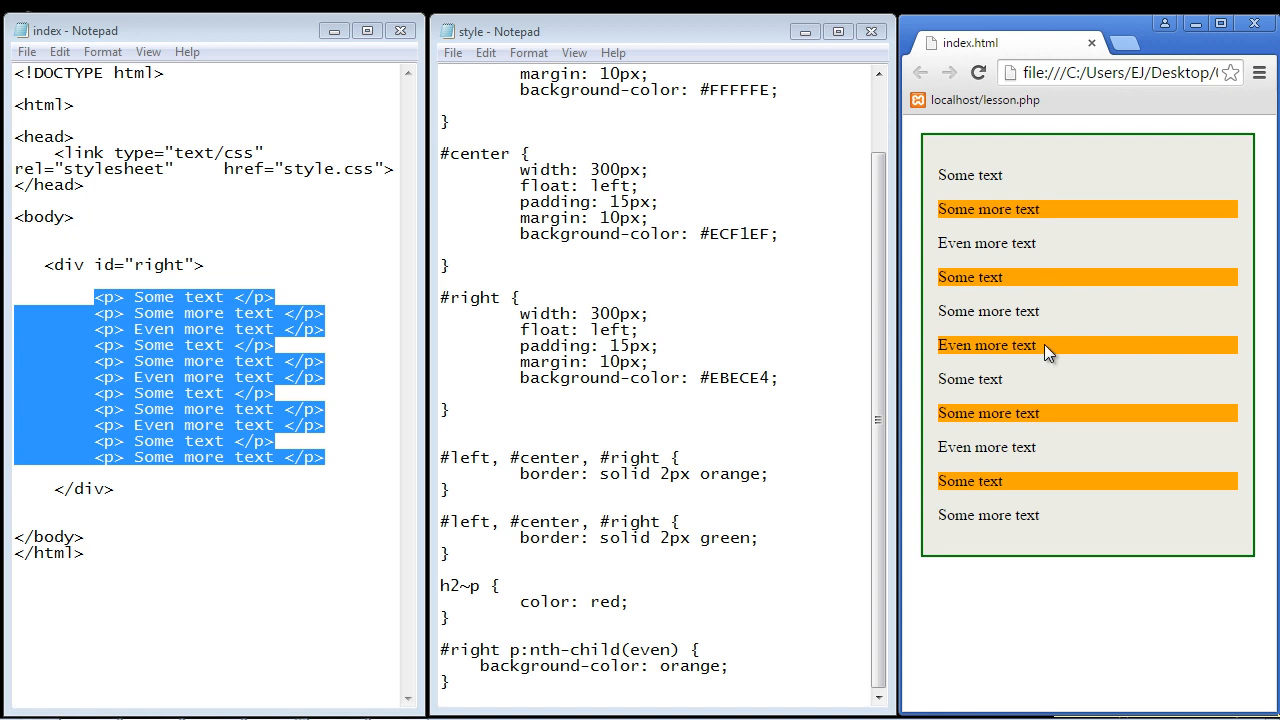
Step: Replace even with odd in nth-child() and reload to show odd paragraphs orange
{"action": "double_click", "coordinate": [658, 649]}
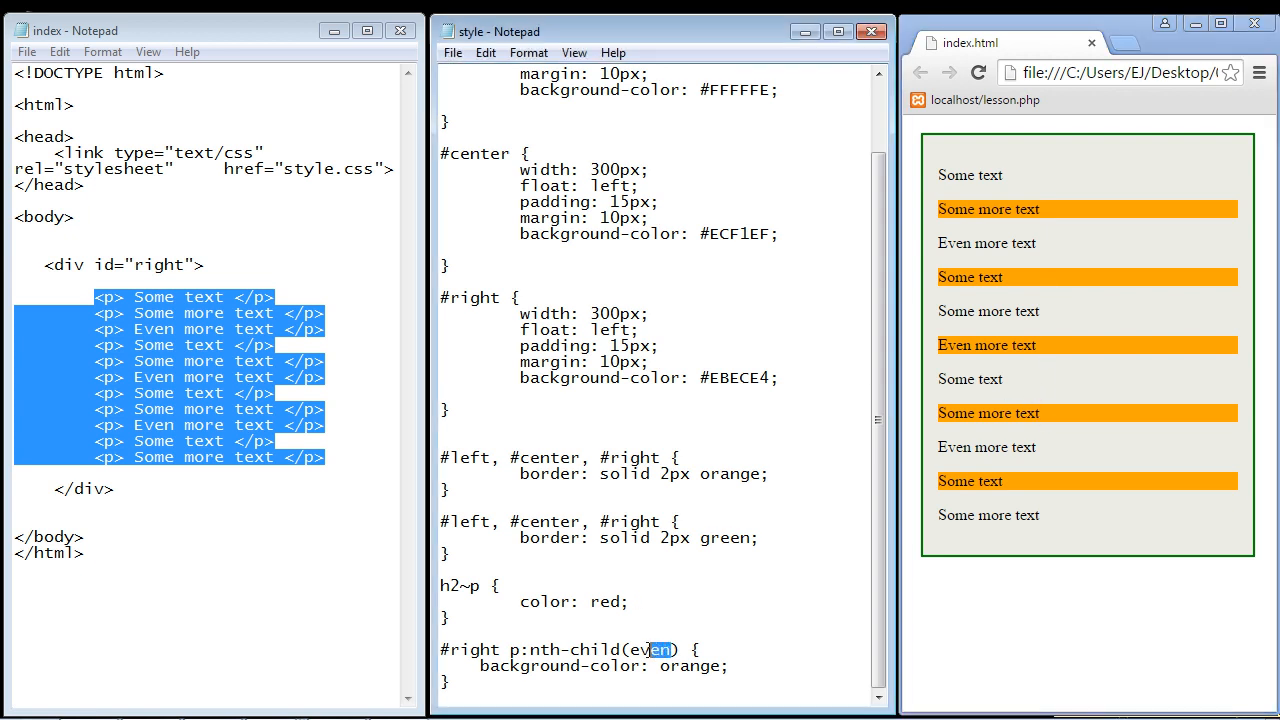
{"action": "type", "text": "odd"}
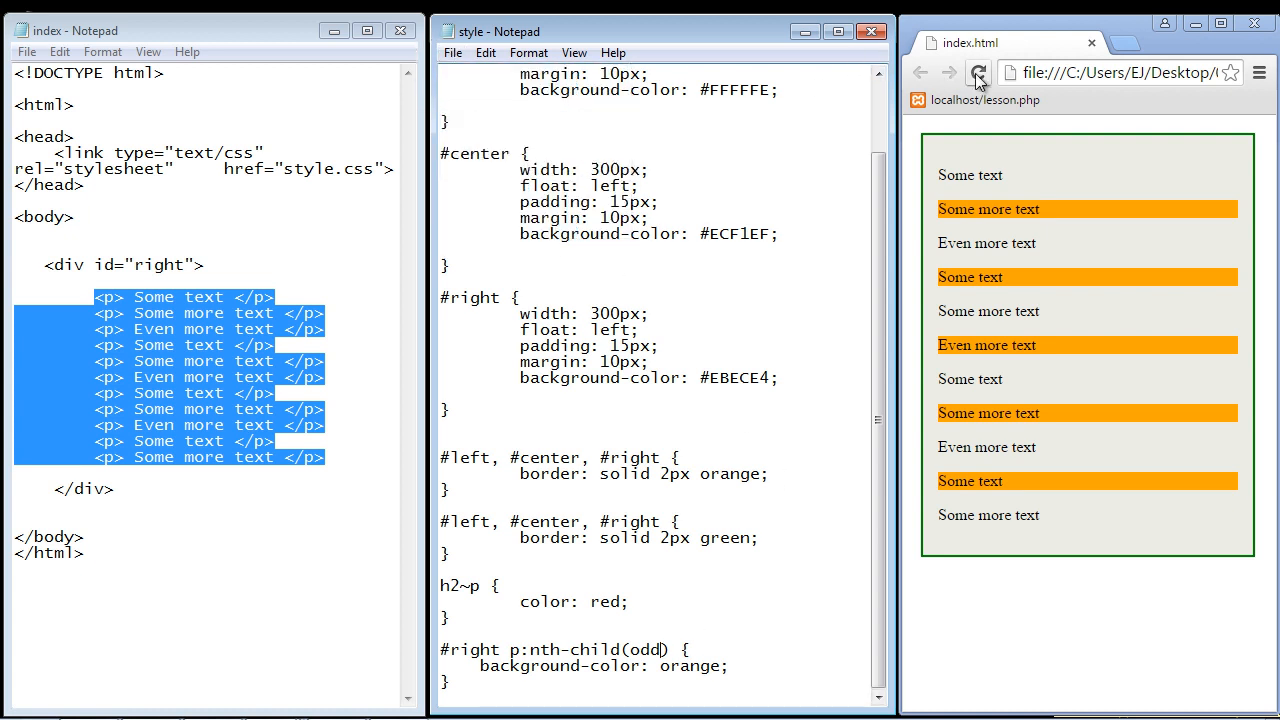
{"action": "left_click", "coordinate": [978, 72]}
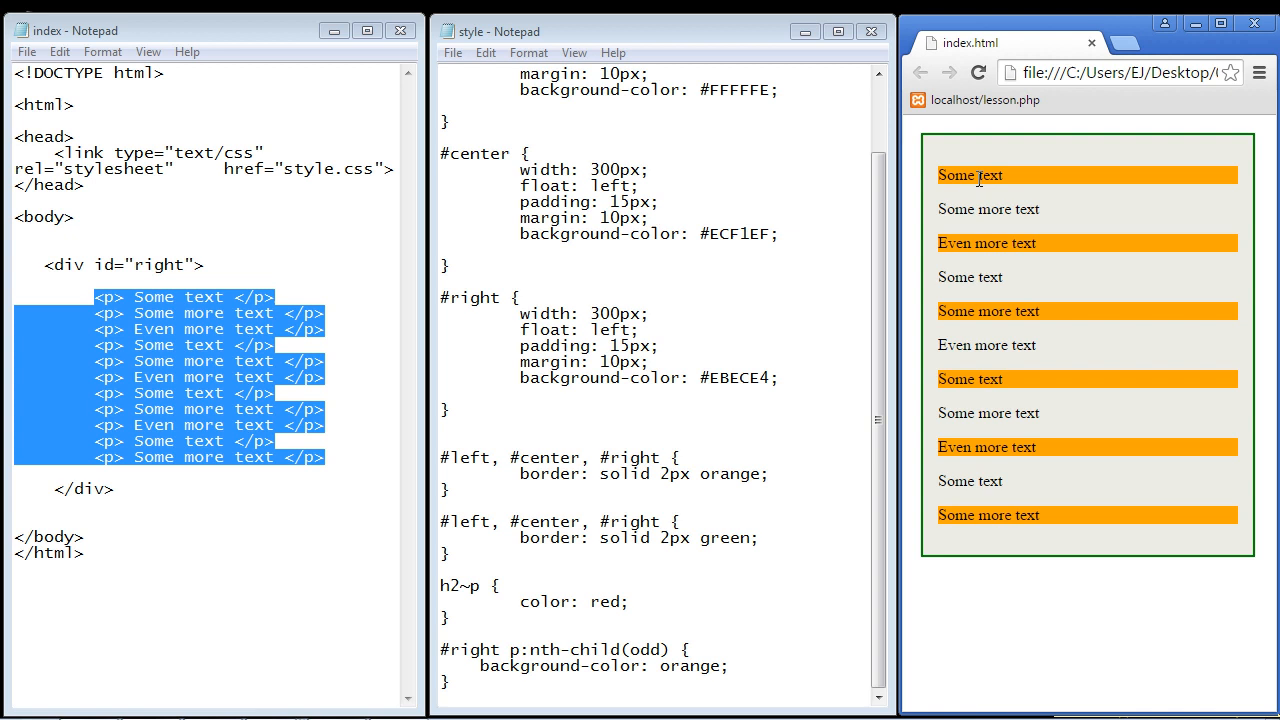
{"action": "double_click", "coordinate": [969, 175]}
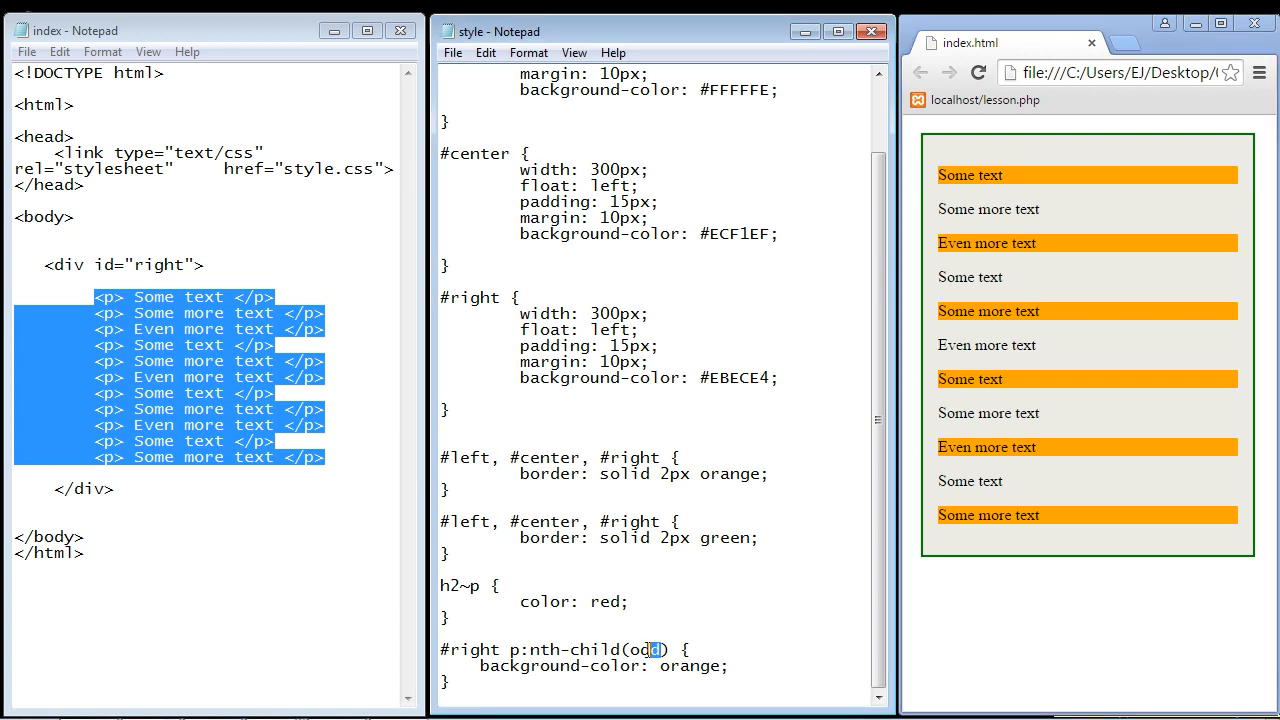
Step: Change the nth-child argument to 3, reload, then make it 3n and reload again
{"action": "type", "text": "3"}
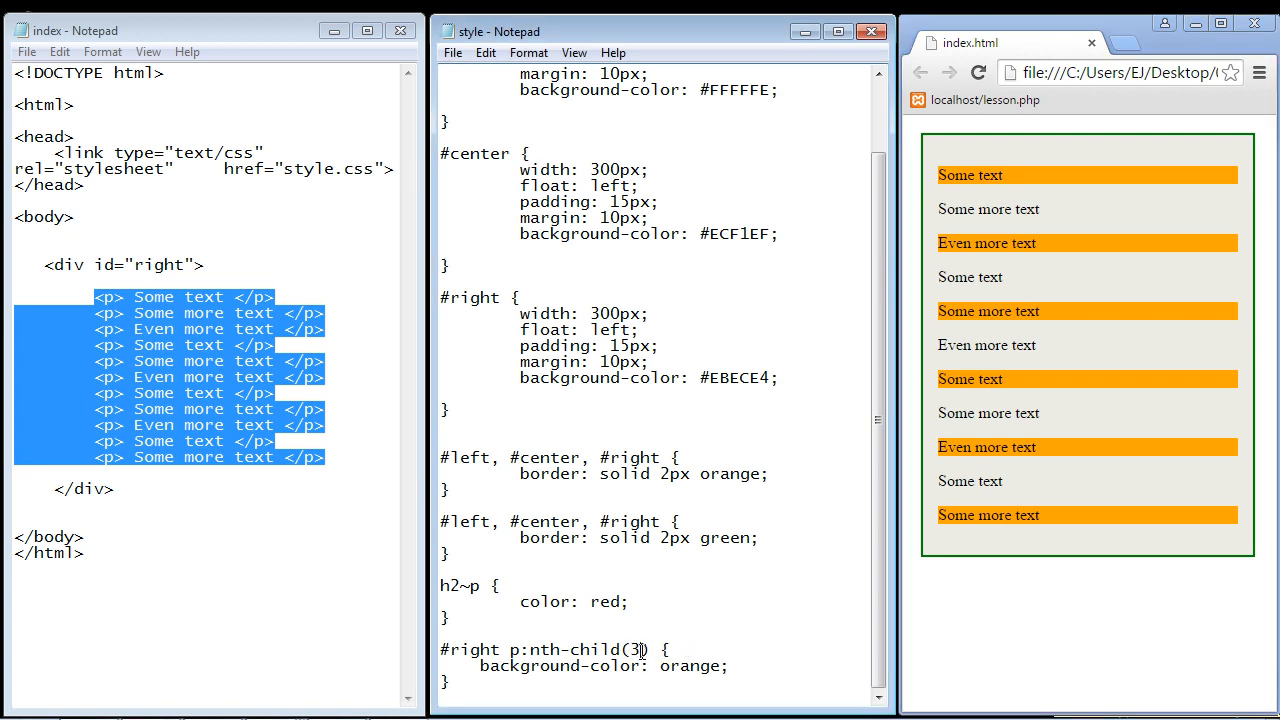
{"action": "mouse_move", "coordinate": [745, 453]}
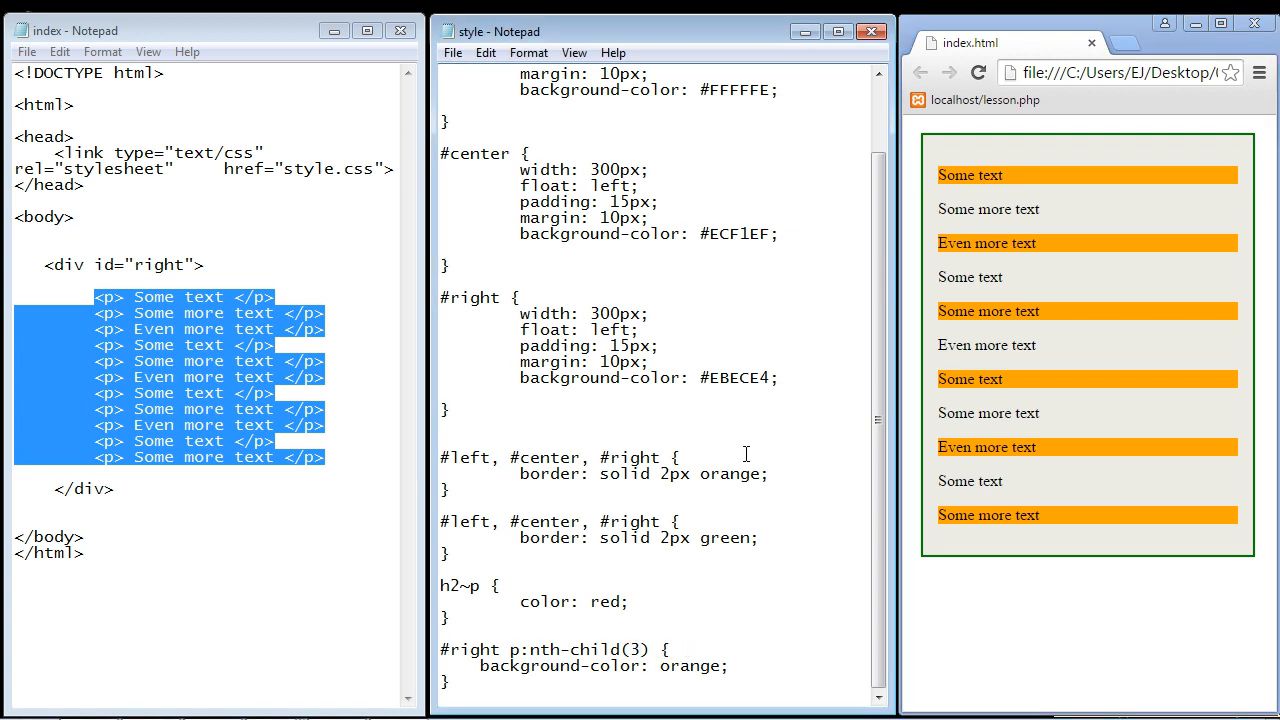
{"action": "left_click", "coordinate": [452, 52]}
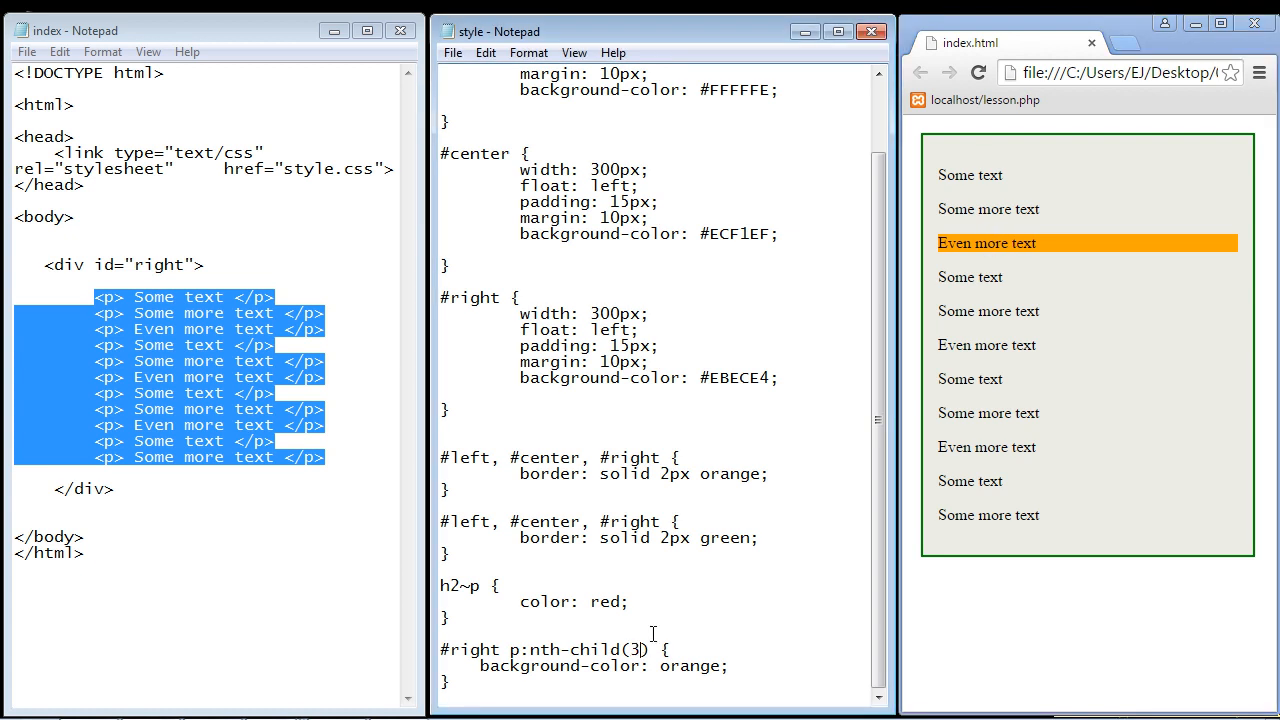
{"action": "type", "text": "n"}
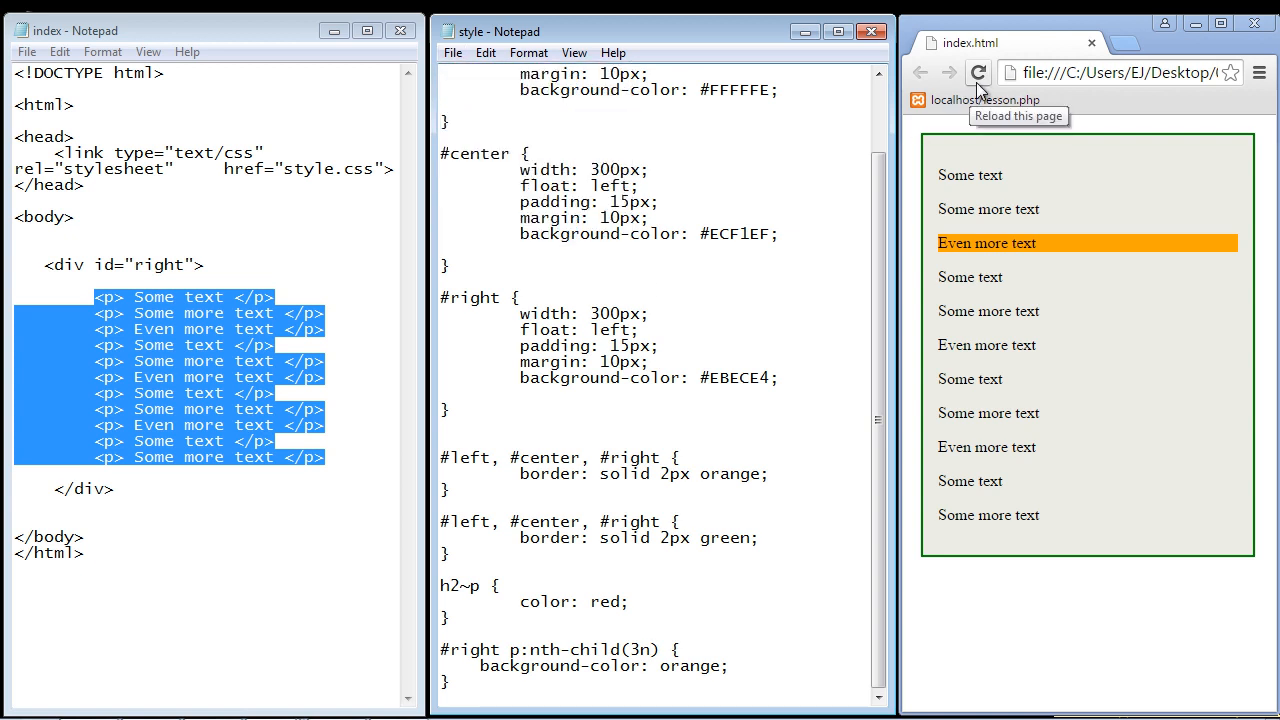
{"action": "left_click", "coordinate": [978, 72]}
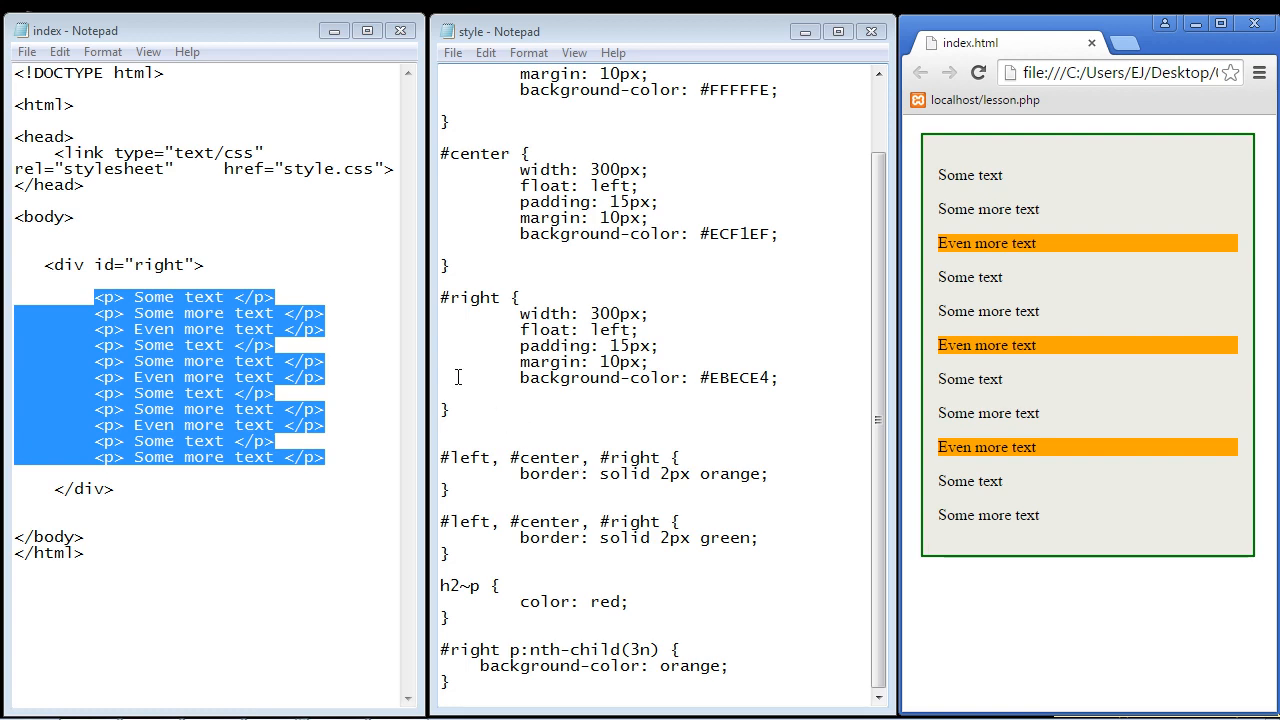
Step: Extend the argument to nth-child(3n + 4) and reload to highlight paragraphs 4, 7 and 10
{"action": "left_click", "coordinate": [718, 615]}
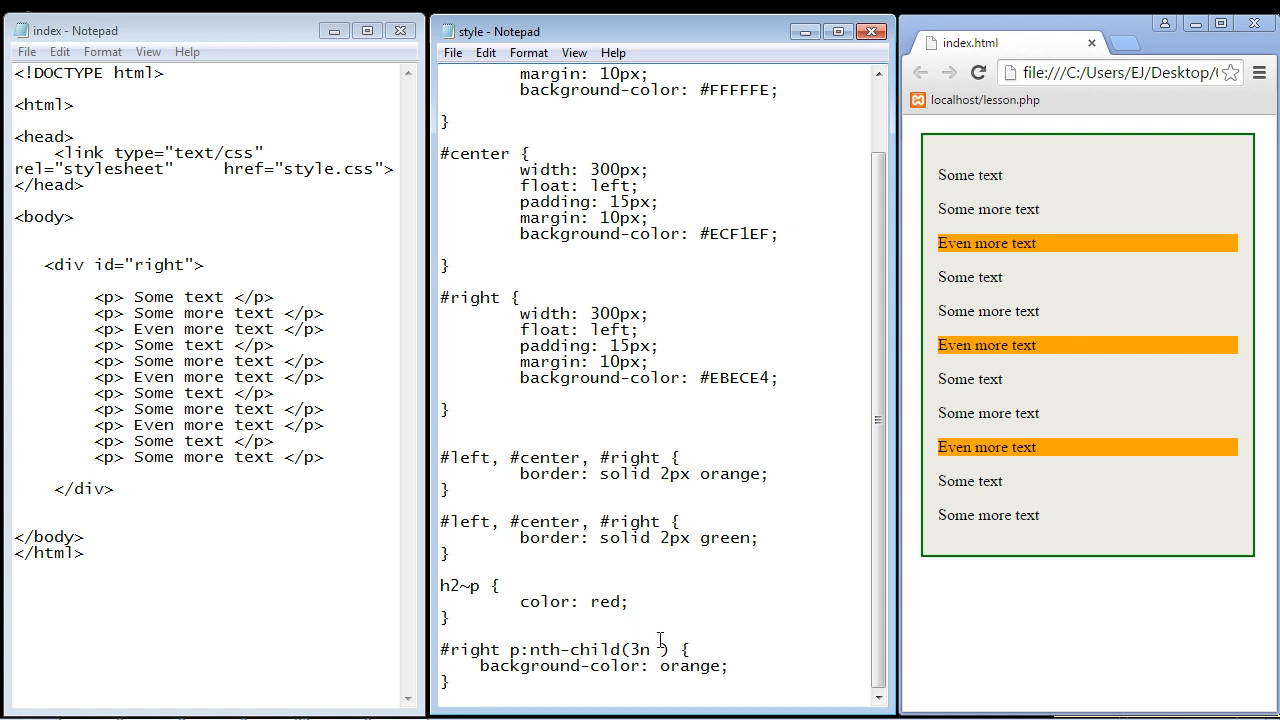
{"action": "type", "text": "+"}
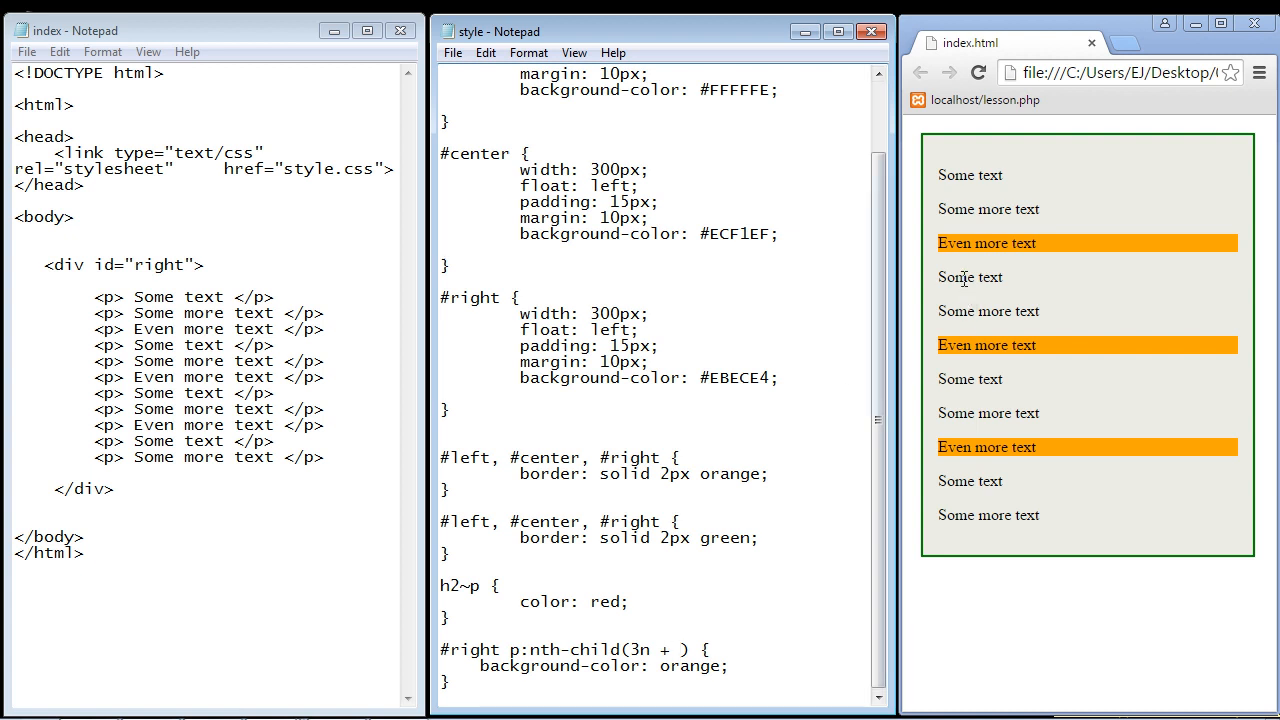
{"action": "double_click", "coordinate": [968, 277]}
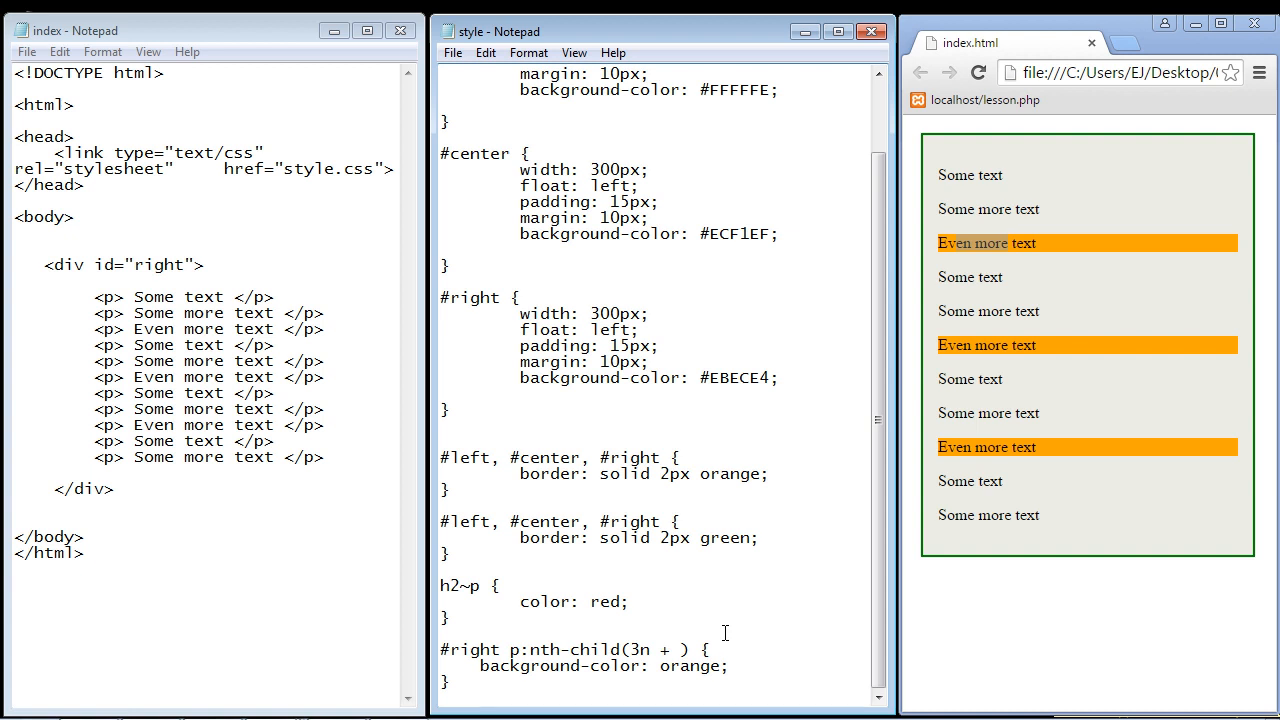
{"action": "type", "text": "4"}
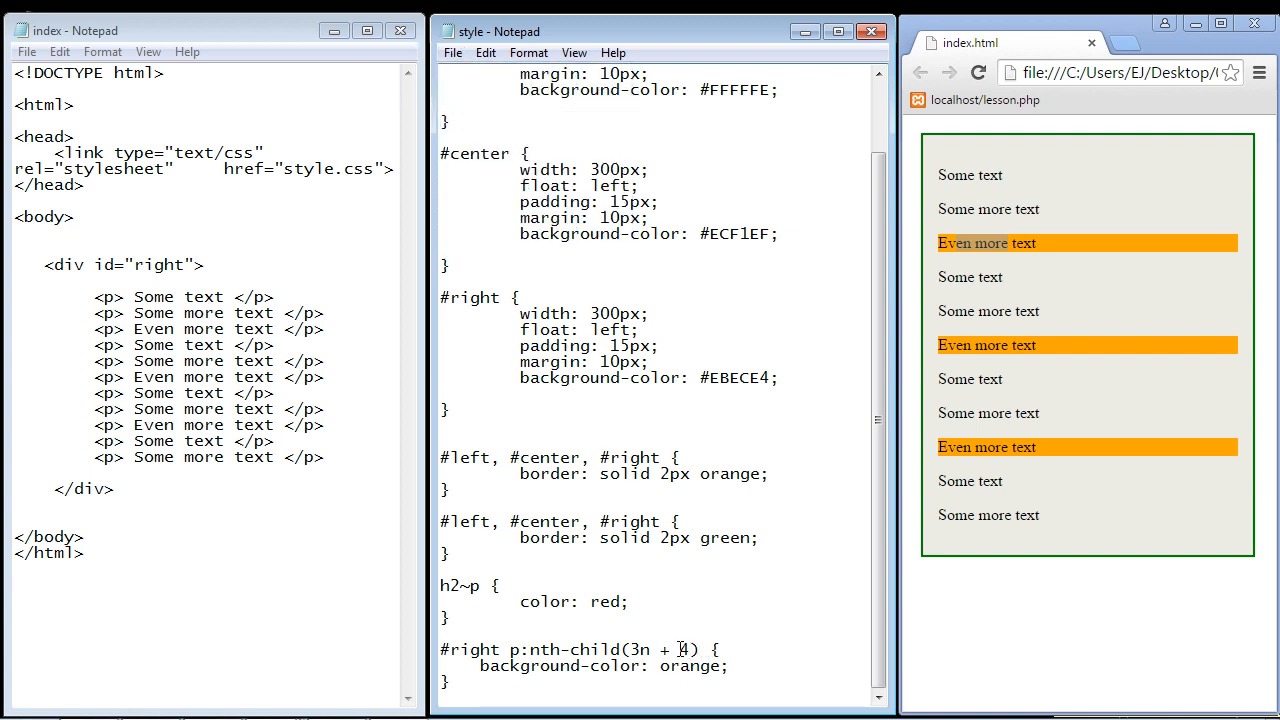
{"action": "double_click", "coordinate": [684, 649]}
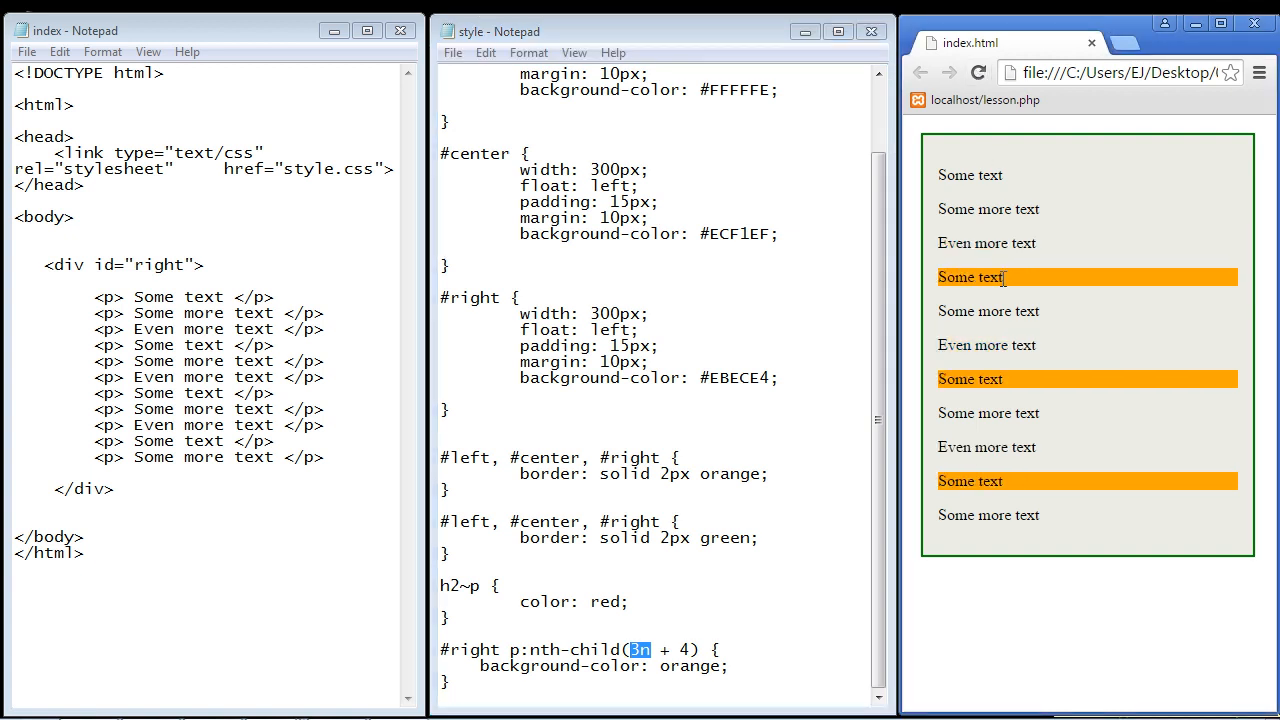
{"action": "mouse_move", "coordinate": [1015, 282]}
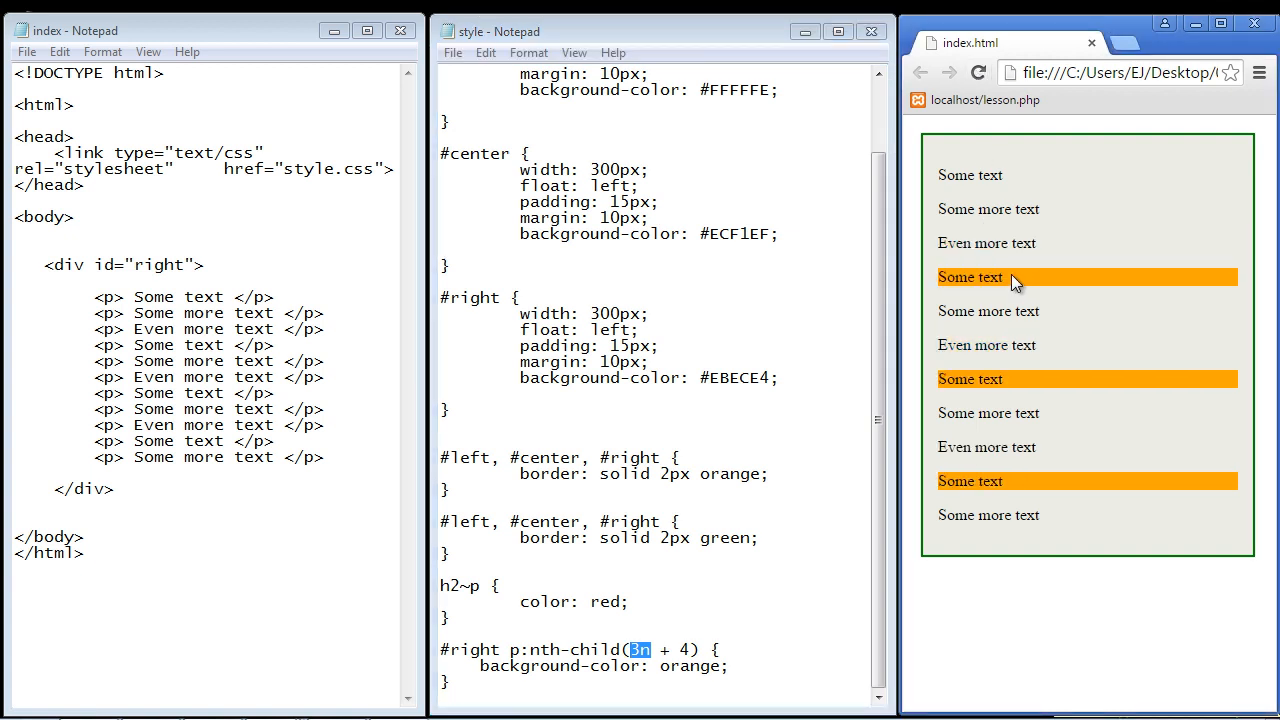
{"action": "double_click", "coordinate": [969, 277]}
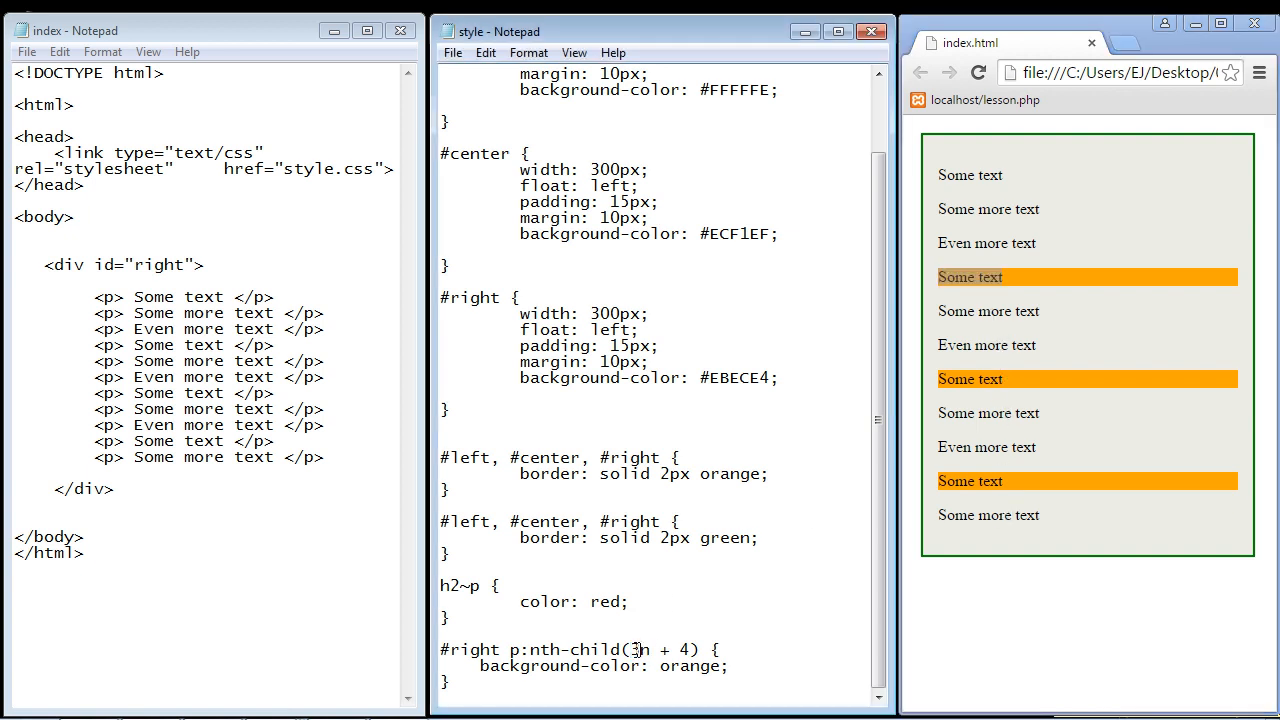
Step: Change 3n + 4 to 2n + 4 and reload the page in Chrome
{"action": "type", "text": "2"}
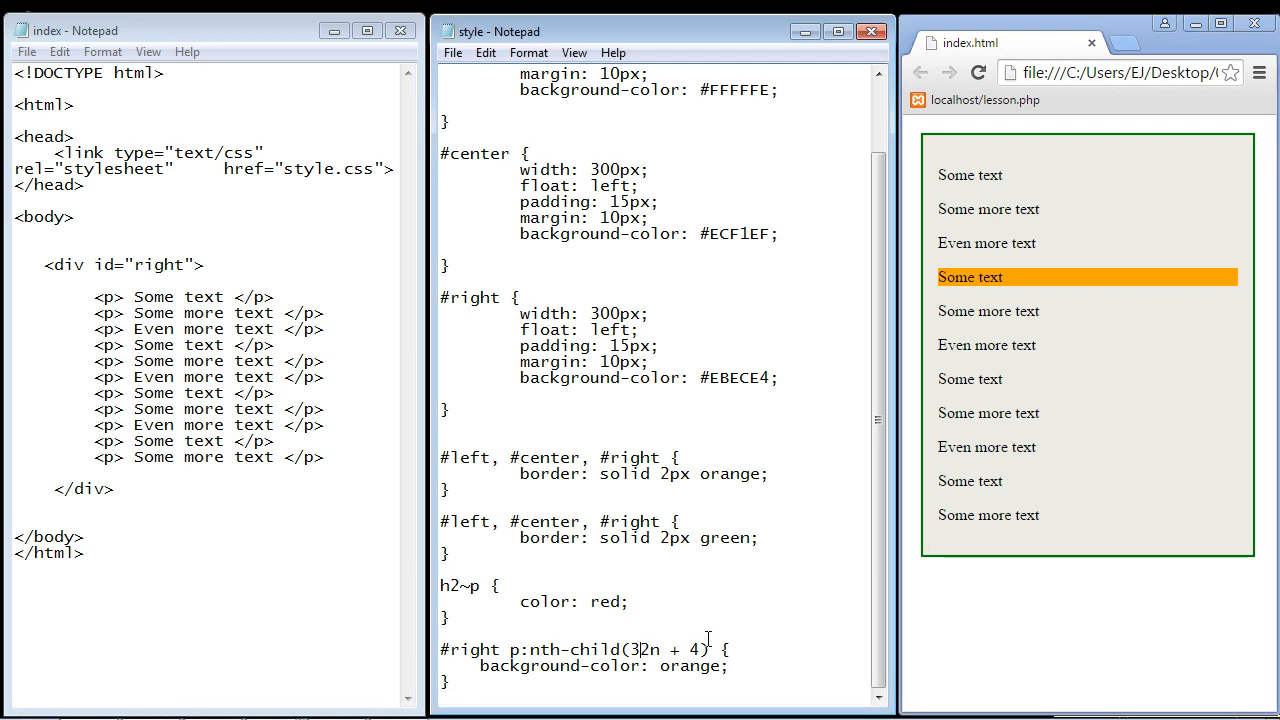
{"action": "left_click", "coordinate": [452, 52]}
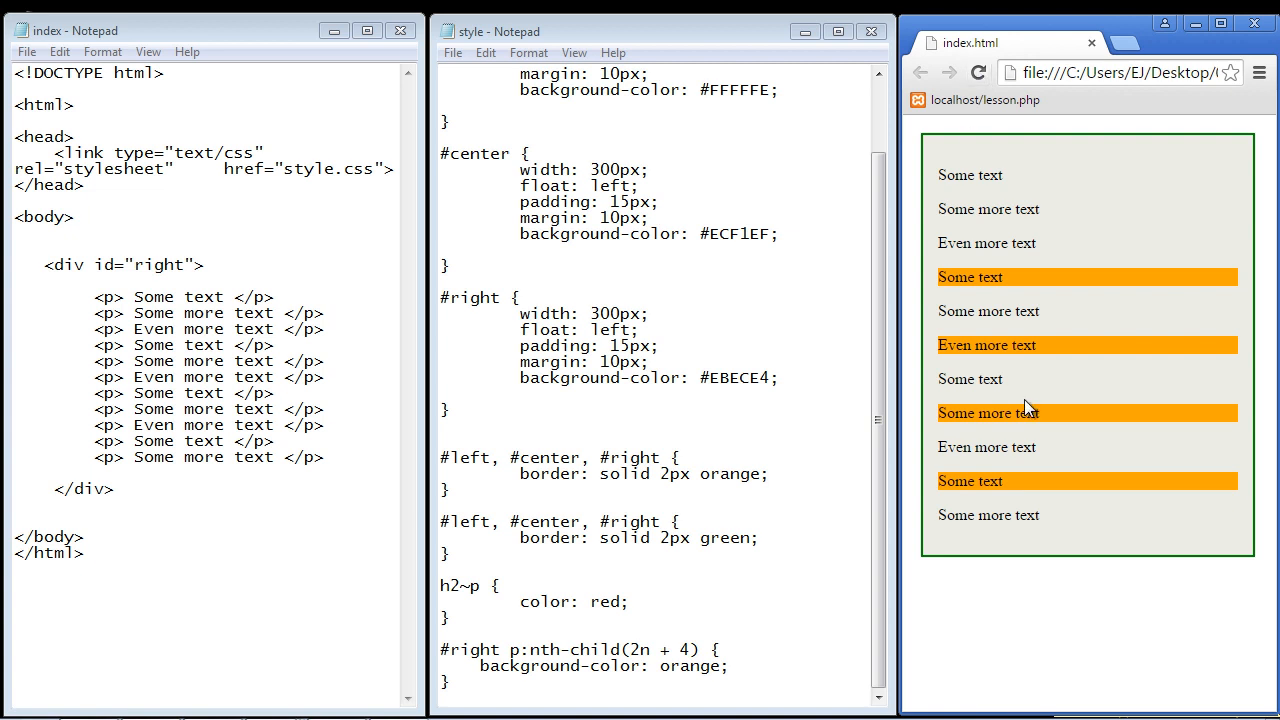
{"action": "mouse_move", "coordinate": [1065, 433]}
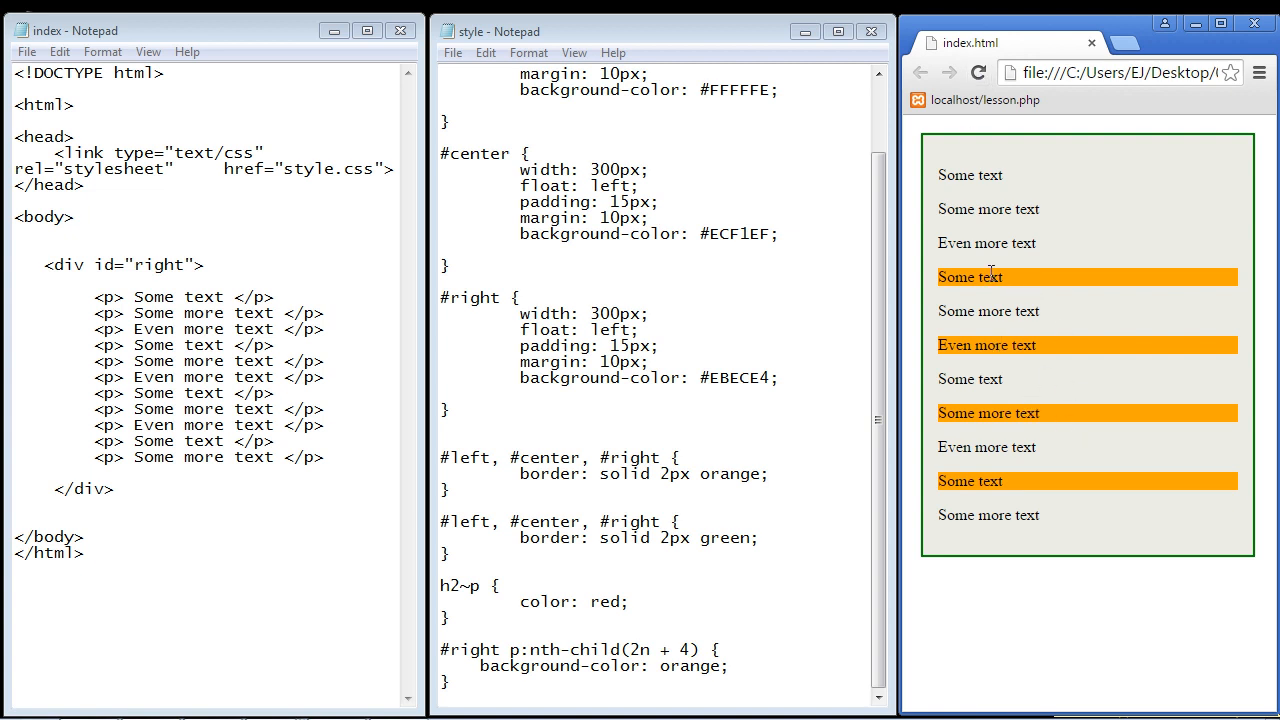
{"action": "mouse_move", "coordinate": [947, 266]}
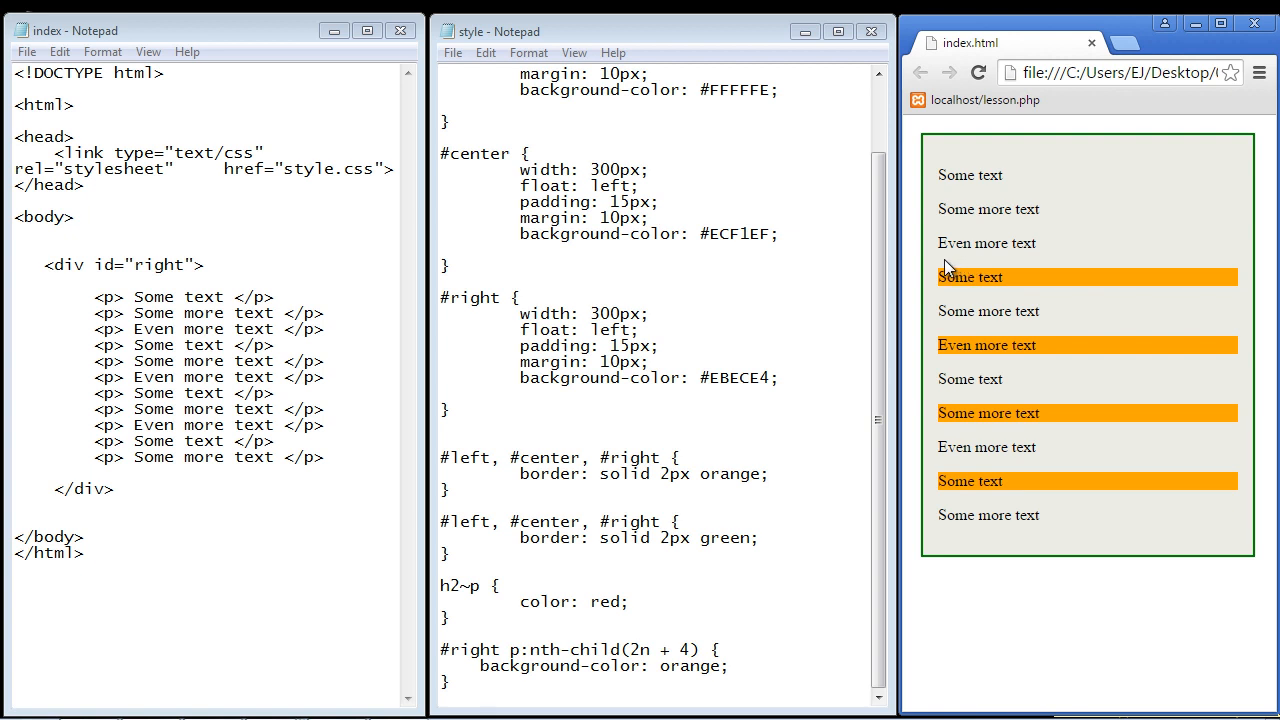